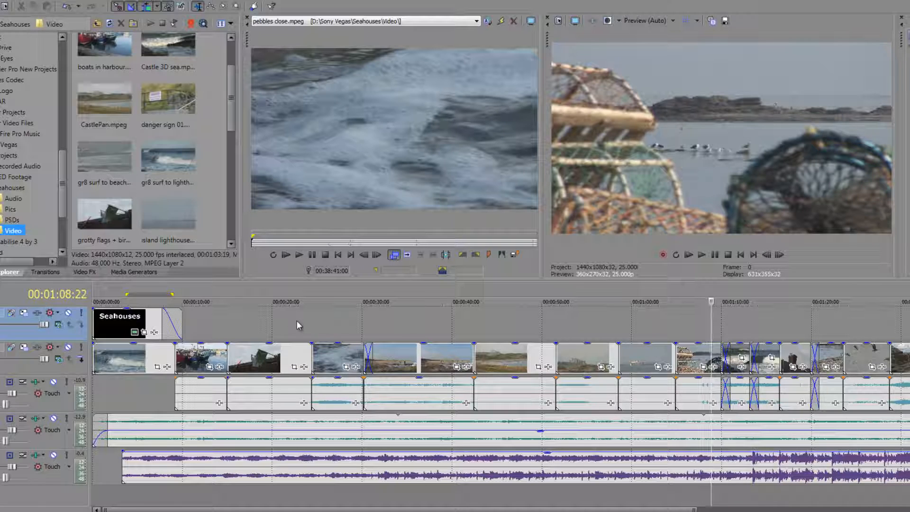
Select the video clip right after the crossfade near 00:00:40.
left_click(296, 302)
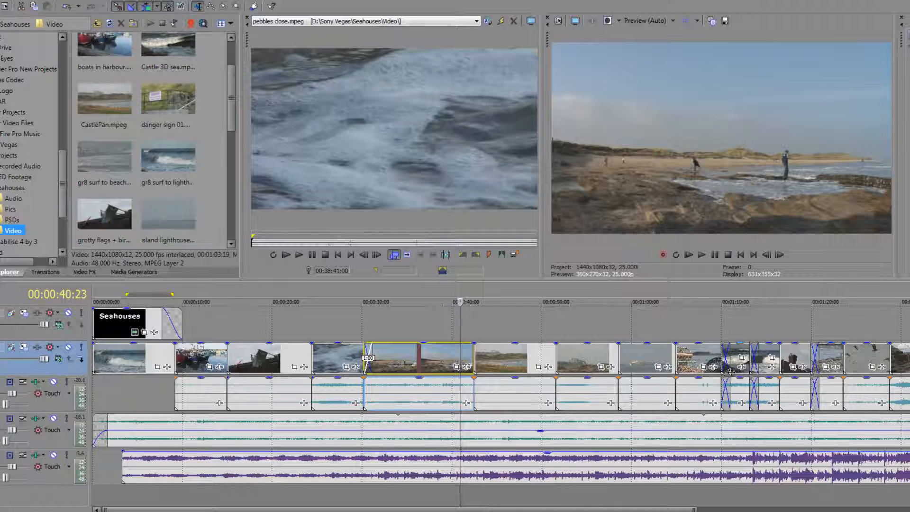
mouse_move(735, 335)
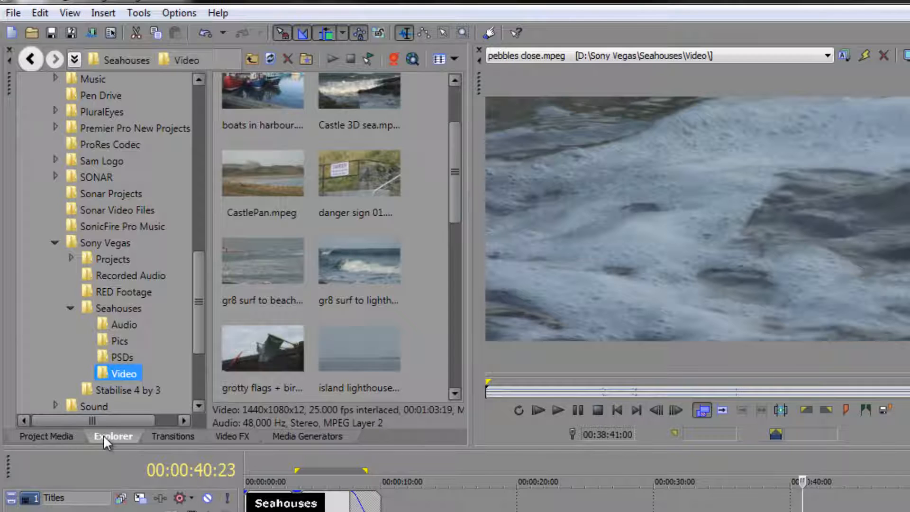
Show the transitions list with the Clock Wipe presets.
left_click(172, 436)
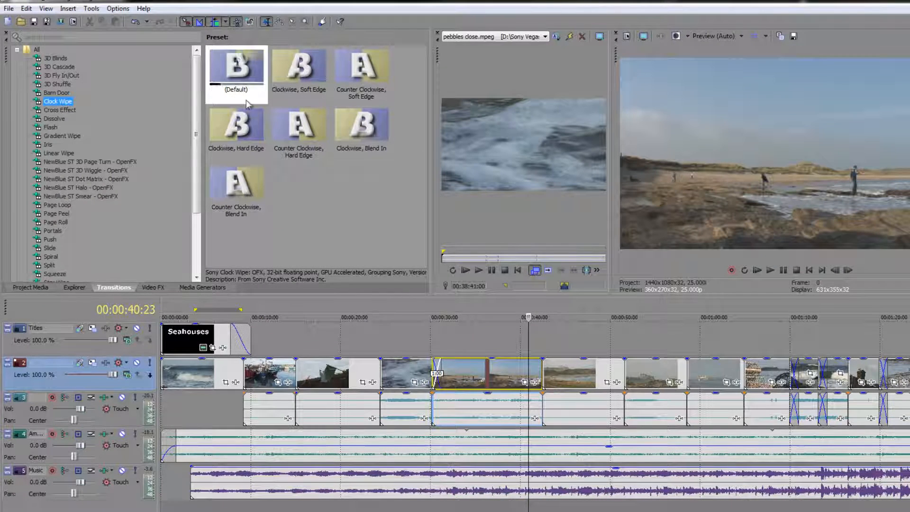
Preview the Default and the clockwise soft-edge Clock Wipe presets.
left_click(298, 65)
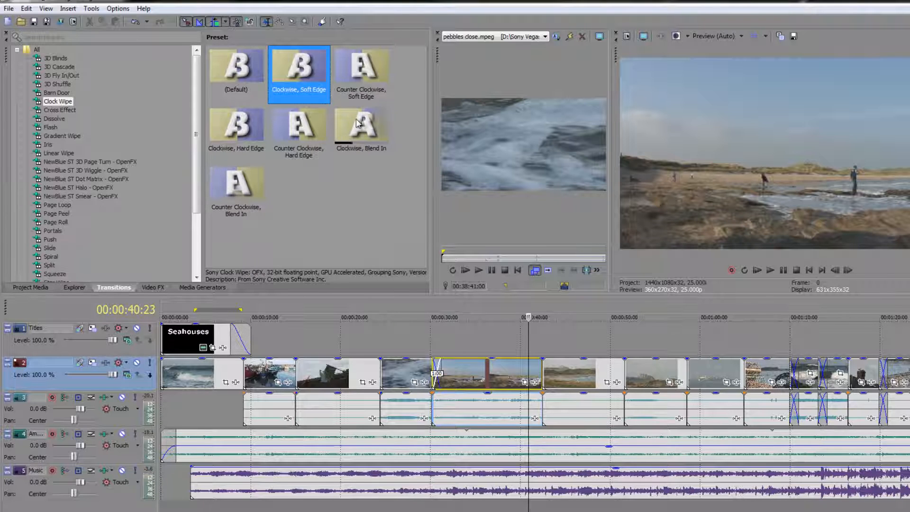
left_click(235, 67)
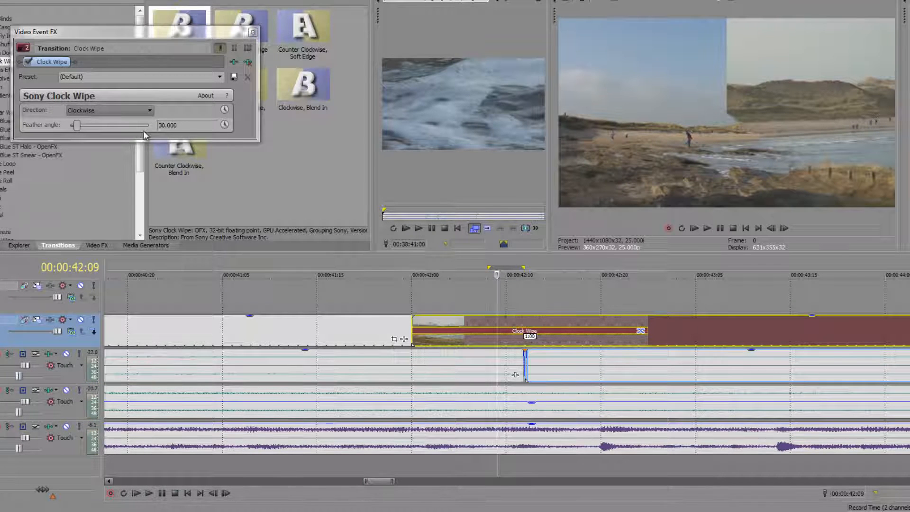
Try several Clock Wipe feather angles, settle on 30, and keep direction Clockwise.
left_click_drag(76, 124, 99, 124)
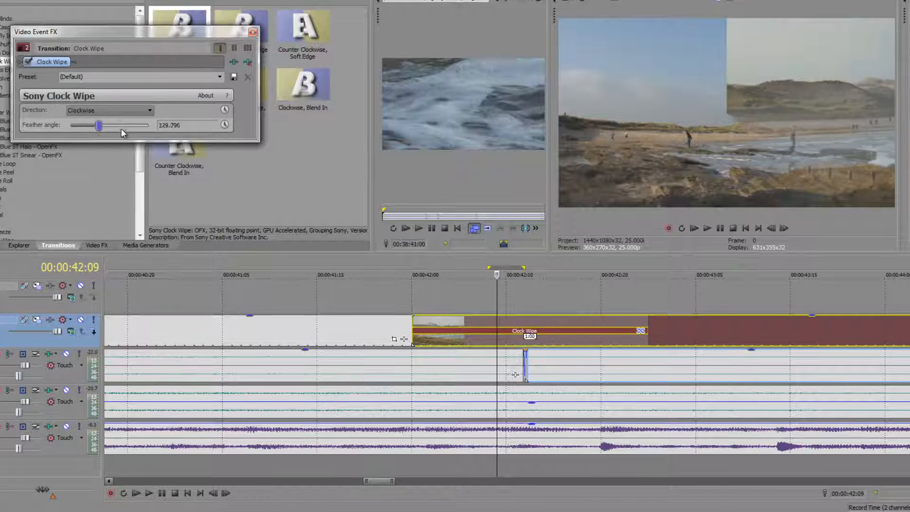
left_click_drag(98, 124, 87, 125)
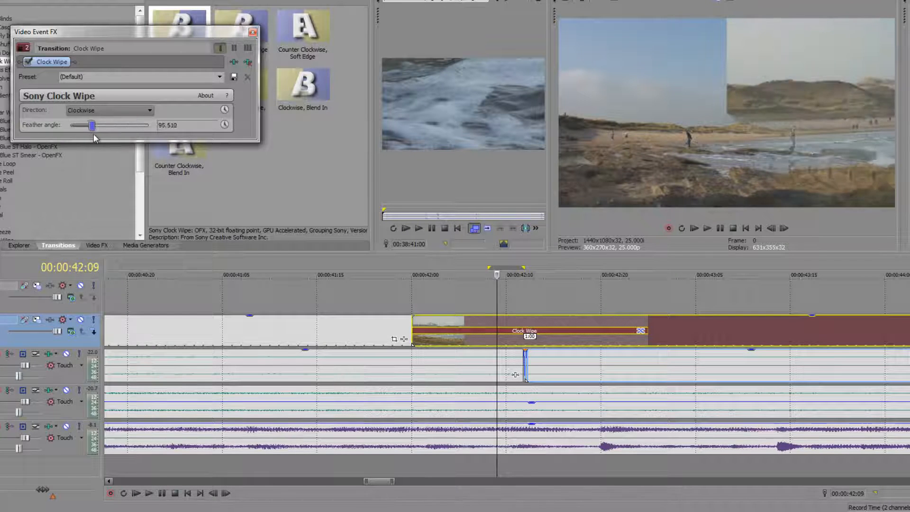
left_click_drag(90, 125, 108, 125)
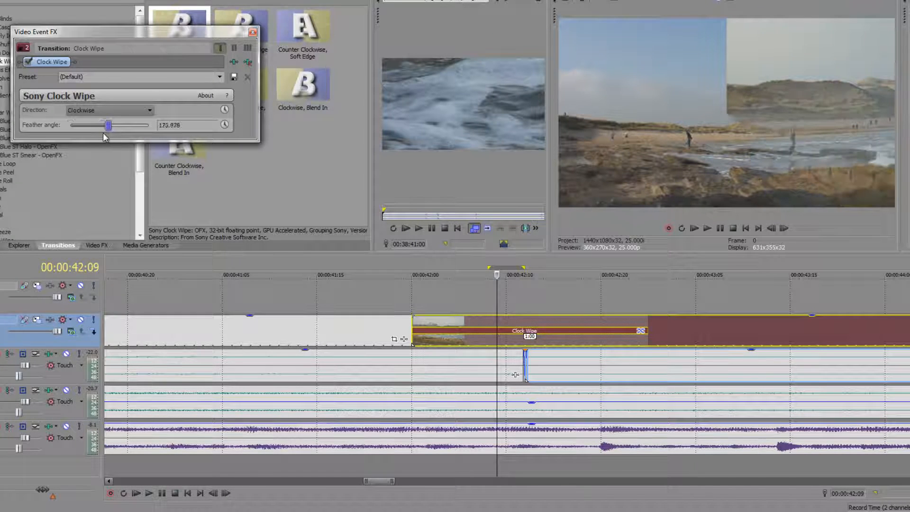
left_click_drag(108, 125, 75, 124)
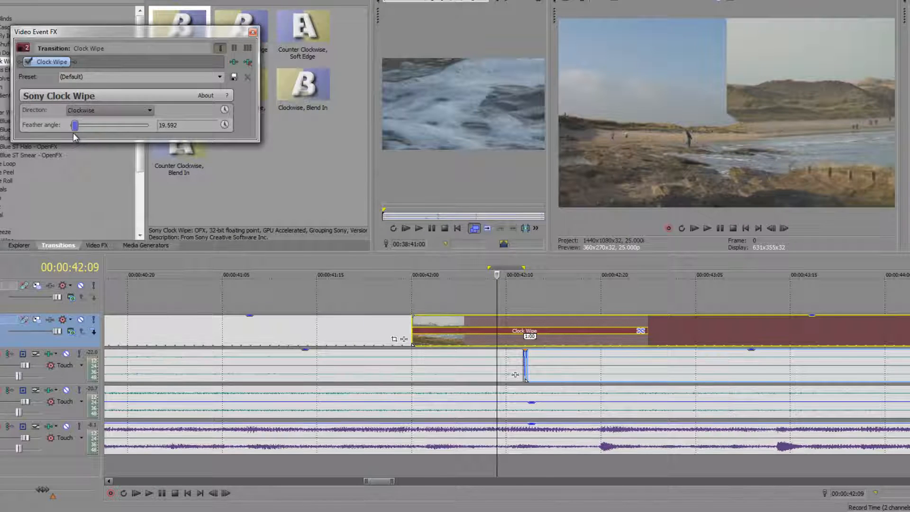
left_click_drag(76, 125, 73, 124)
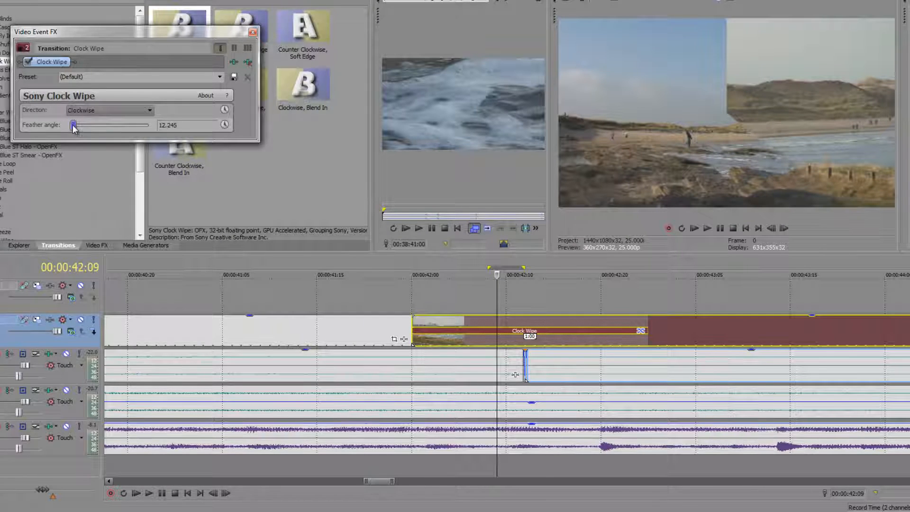
left_click_drag(74, 124, 78, 124)
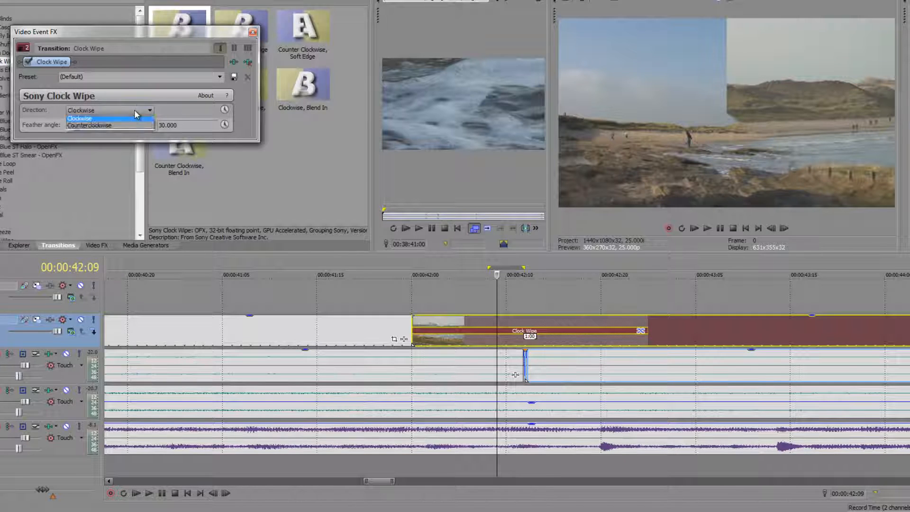
left_click(79, 119)
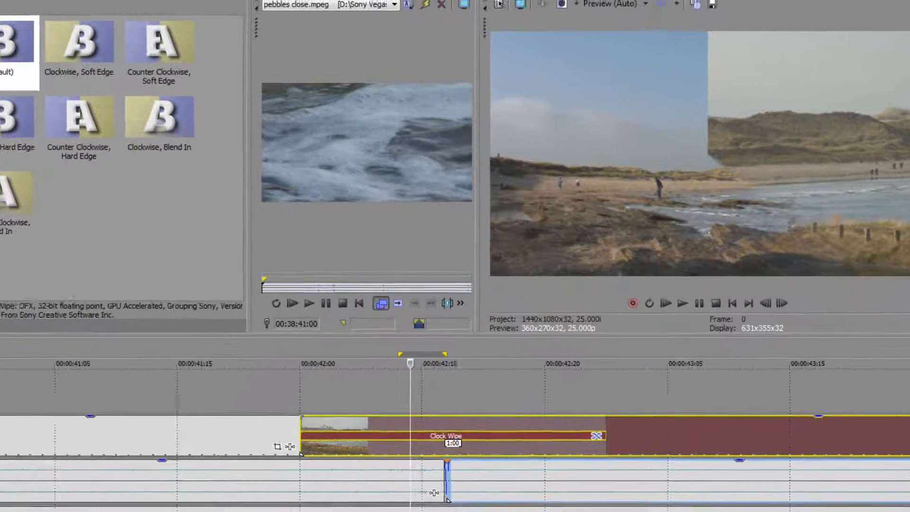
Open Options > Preferences to reach the Editing settings.
left_click(66, 6)
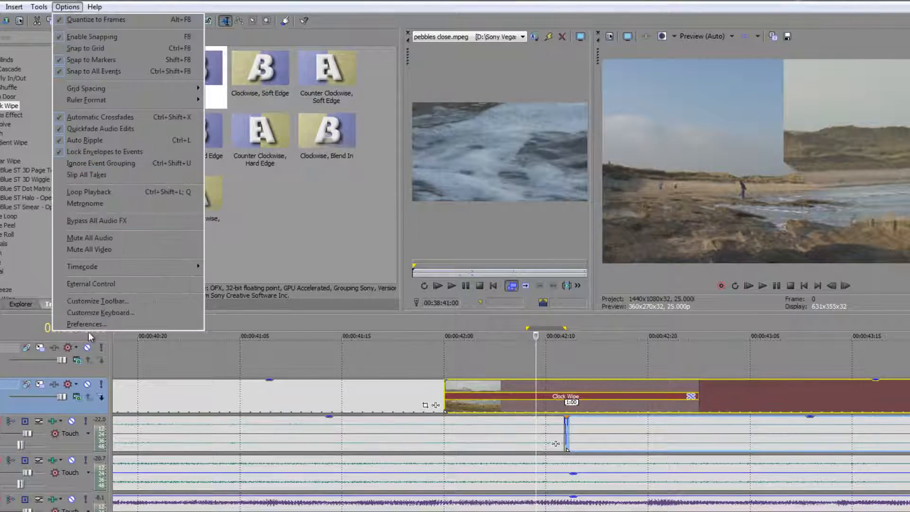
left_click(86, 324)
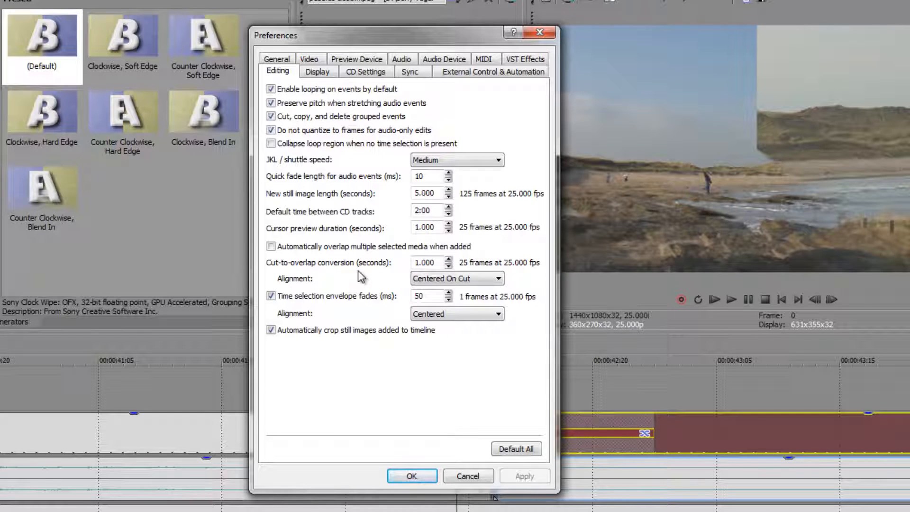
mouse_move(316, 279)
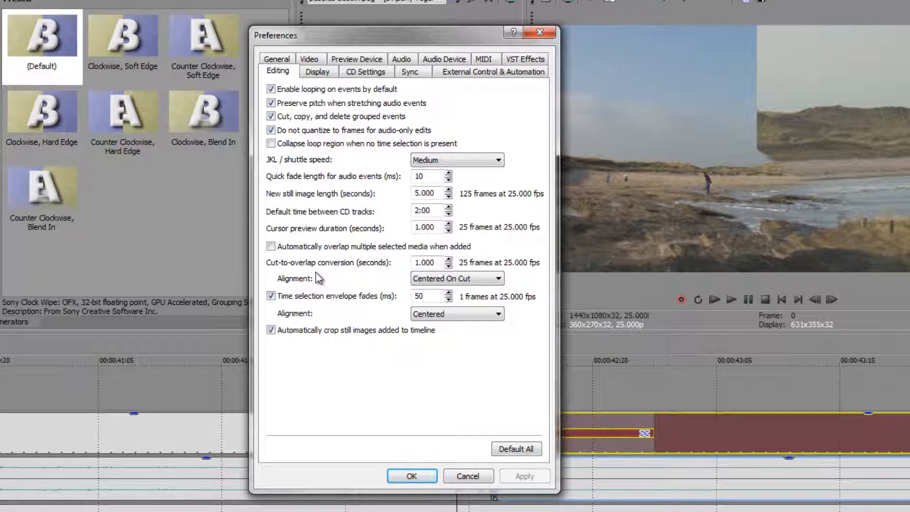
mouse_move(430, 276)
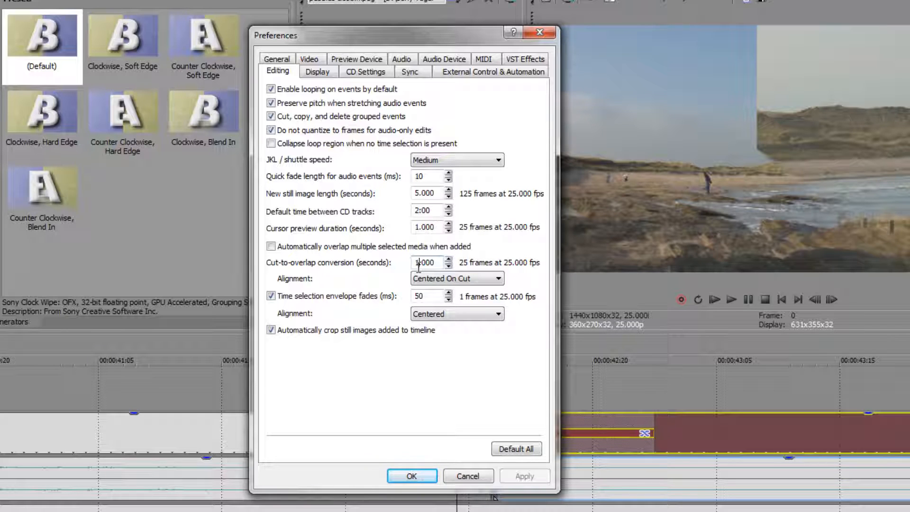
Set Cut-to-overlap conversion to 2.000 seconds and view the Alignment choices.
type("2.000")
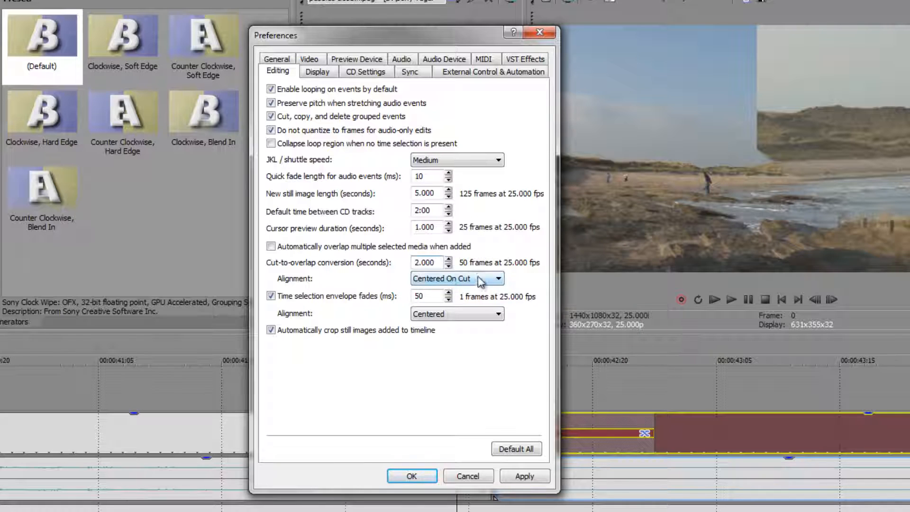
left_click(524, 476)
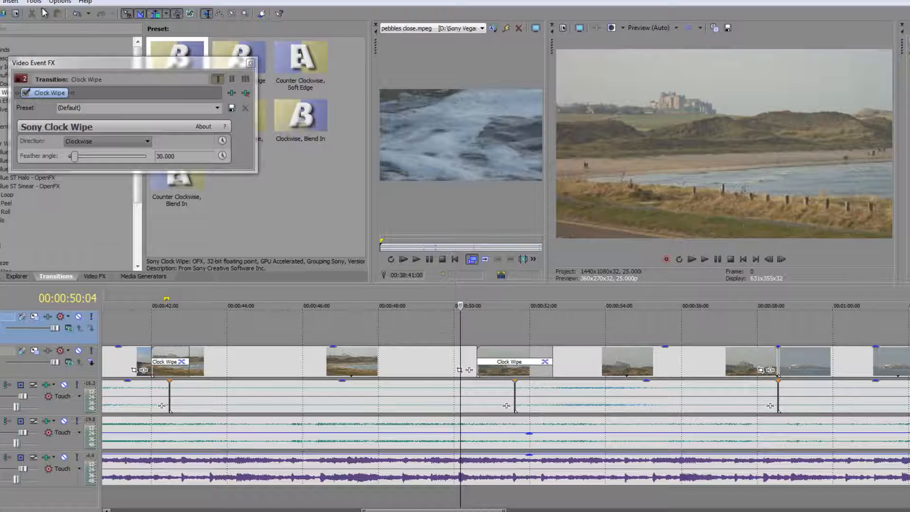
Reopen Preferences, set cut-to-overlap conversion to 1.000 centered on cut, and confirm with OK.
left_click(60, 2)
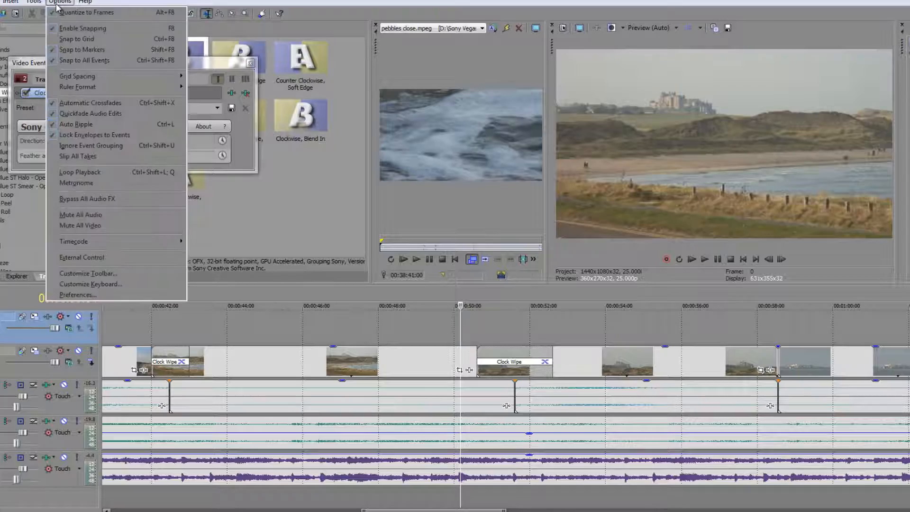
left_click(78, 295)
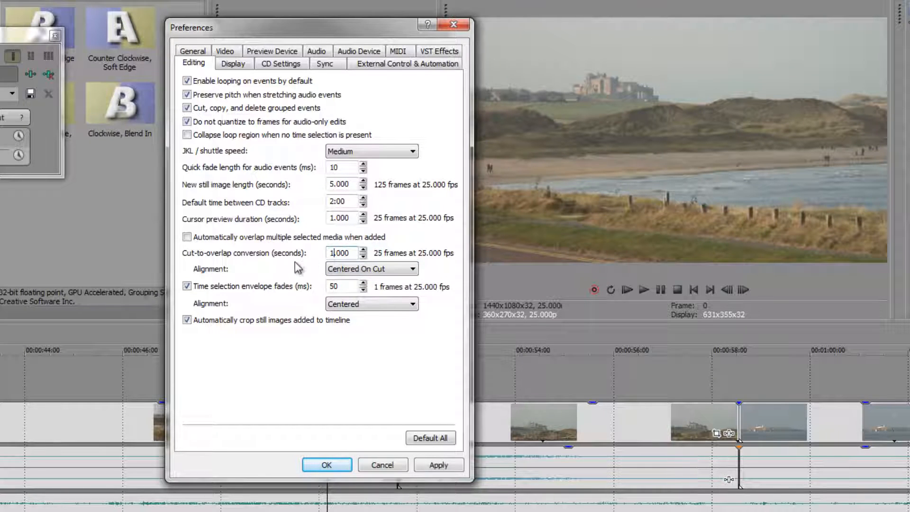
mouse_move(363, 339)
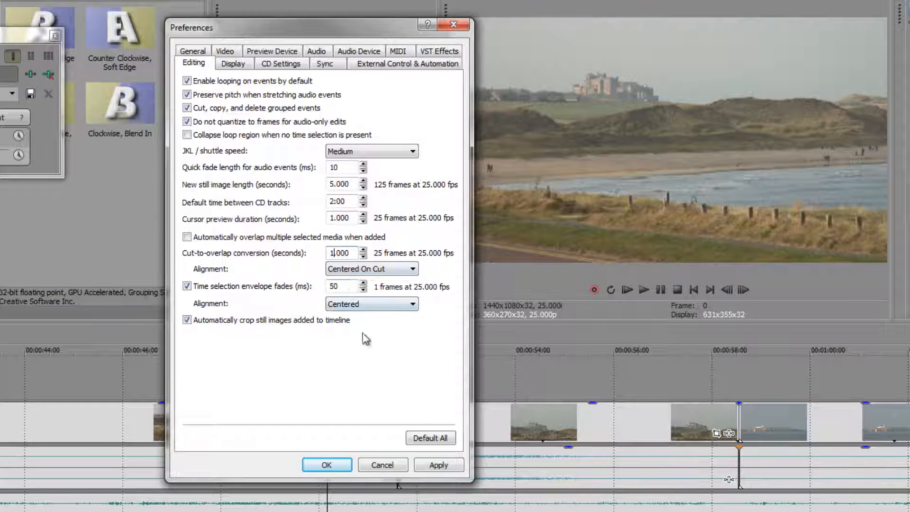
left_click(438, 465)
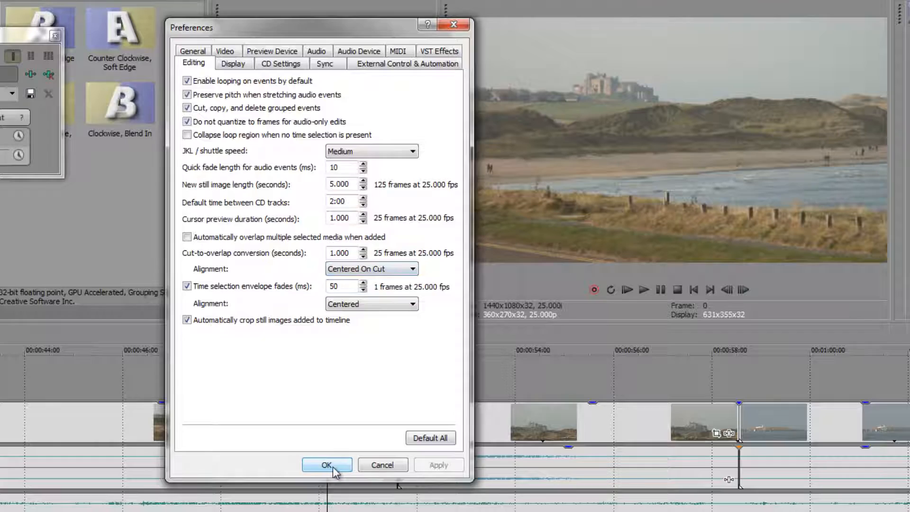
left_click(327, 464)
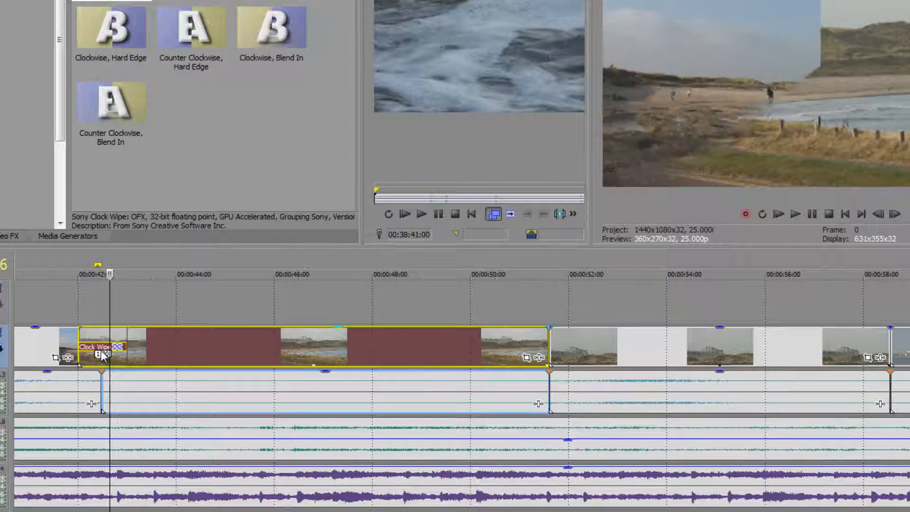
Bring up the context menu for the clip carrying the Clock Wipe near 42 seconds.
right_click(102, 349)
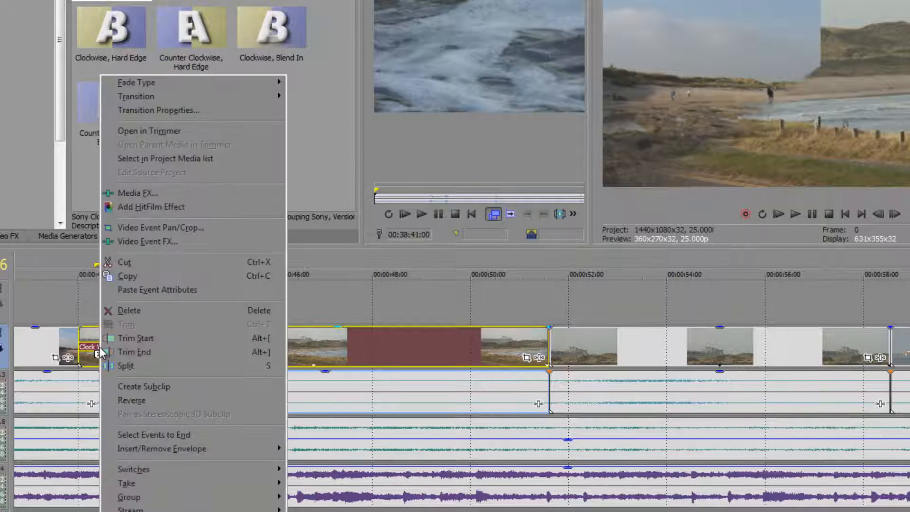
mouse_move(136, 96)
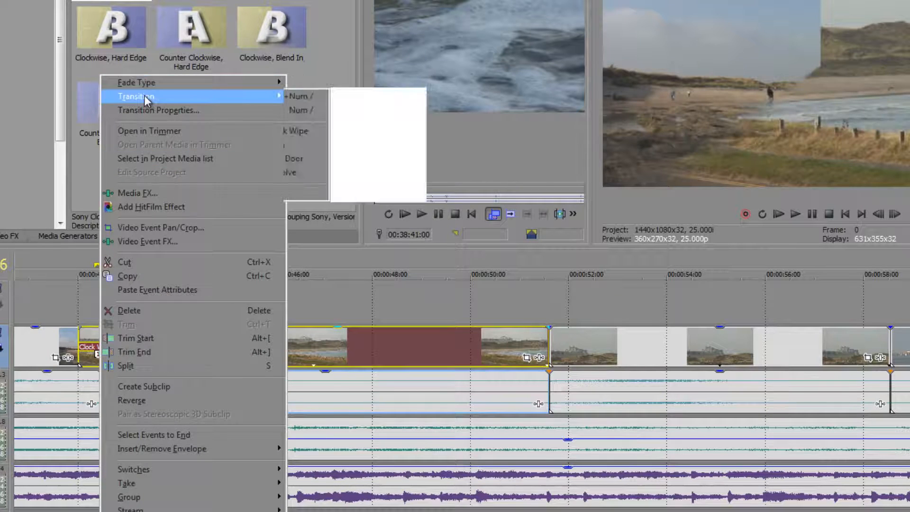
mouse_move(136, 96)
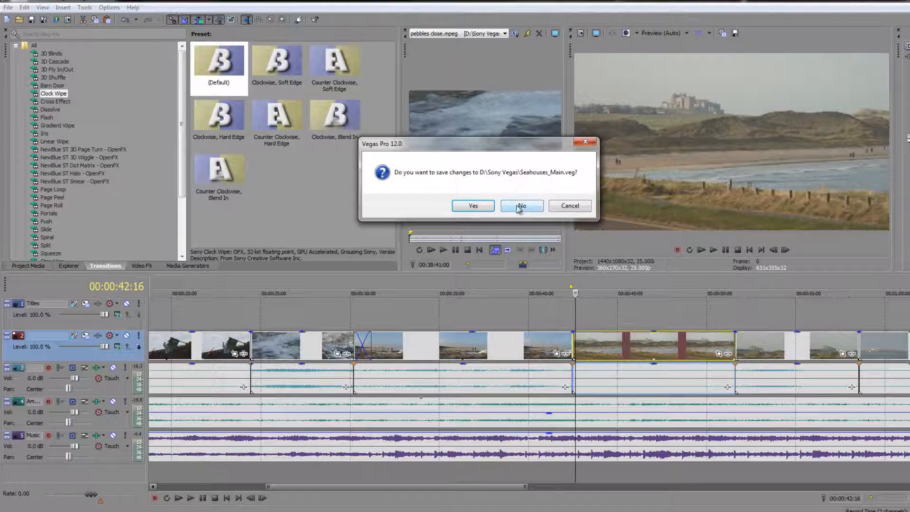
Discard changes to Seahouses_Main.veg and start the empty new project.
left_click(521, 205)
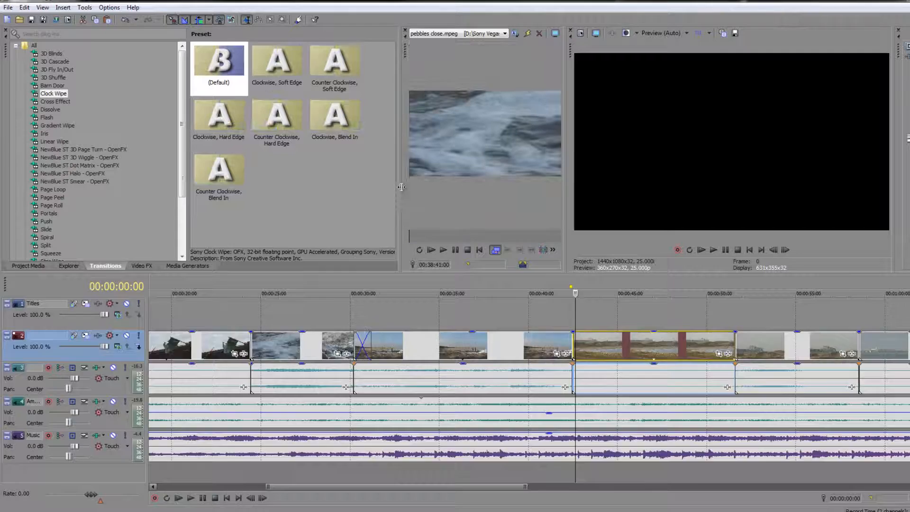
left_click(68, 266)
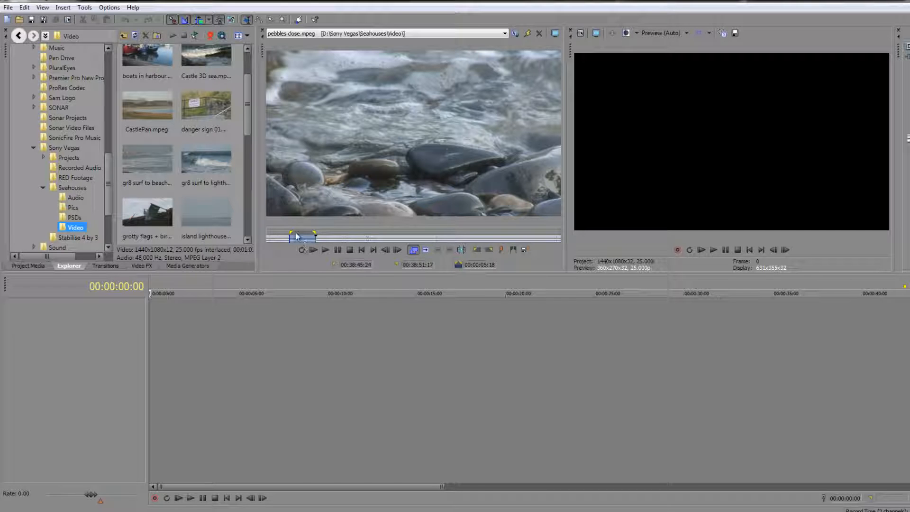
Trim the pebbles clip and place it after the grotty flags clip on the timeline.
left_click_drag(299, 238, 276, 238)
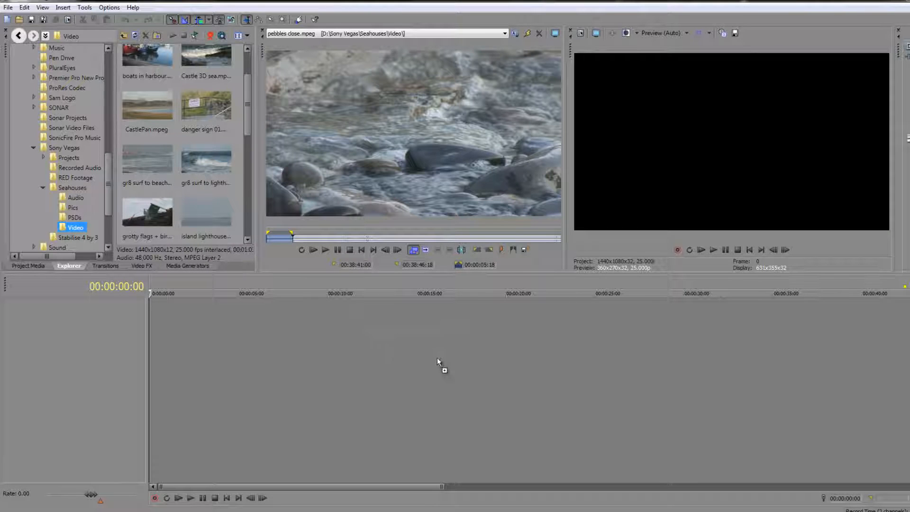
left_click_drag(147, 159, 502, 317)
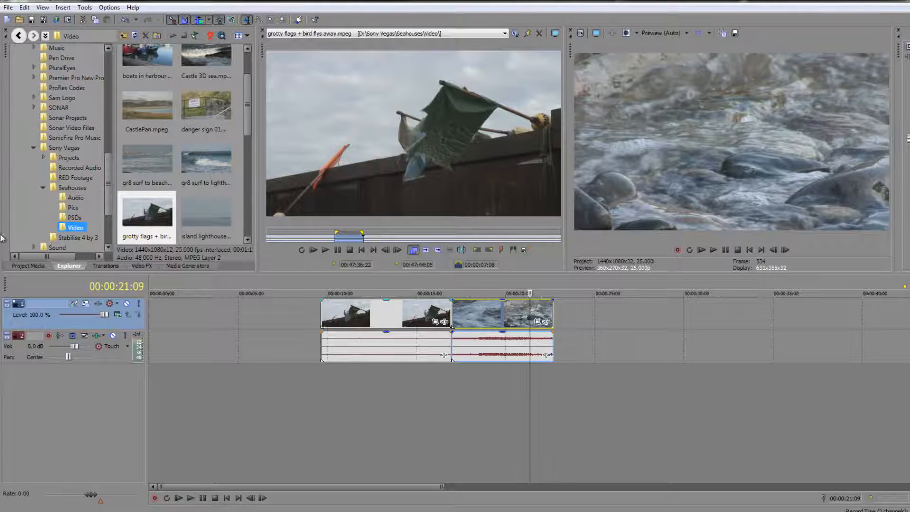
left_click(105, 266)
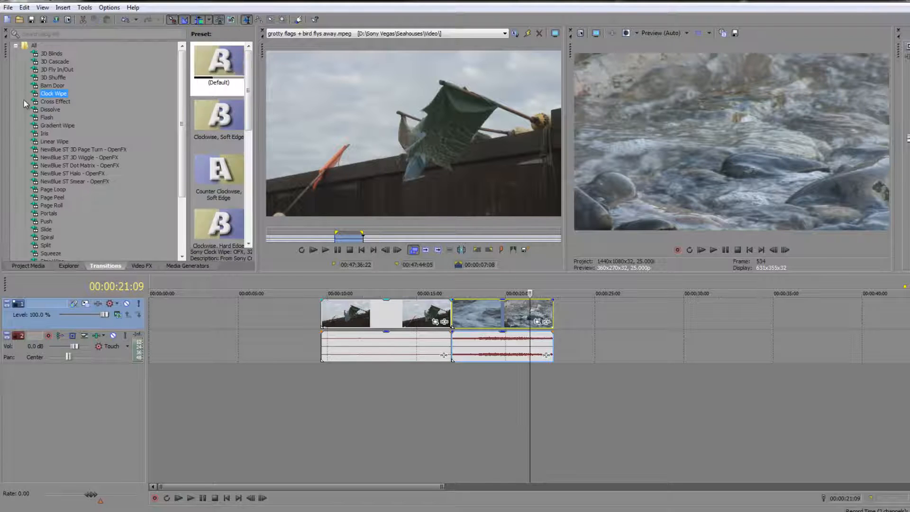
Apply a one-second Clock Wipe between the flags and pebbles clips and scrub through to preview it.
left_click(217, 63)
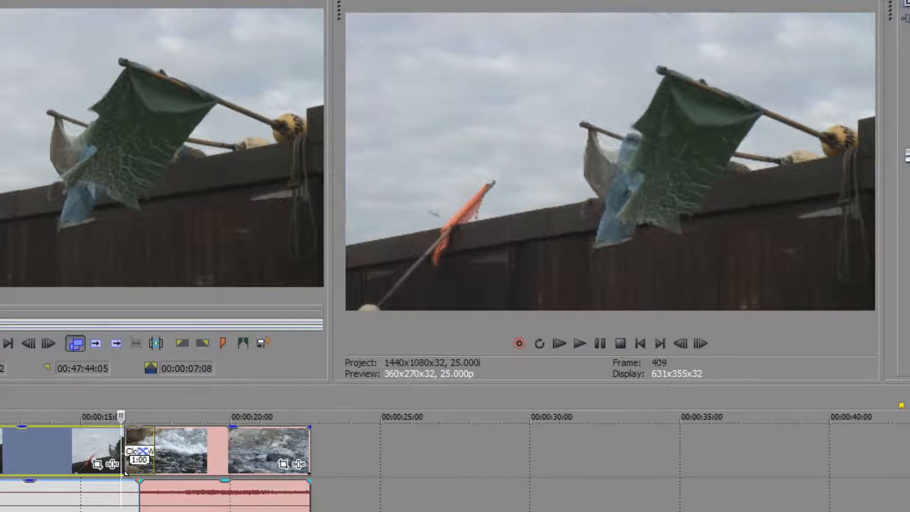
left_click(581, 343)
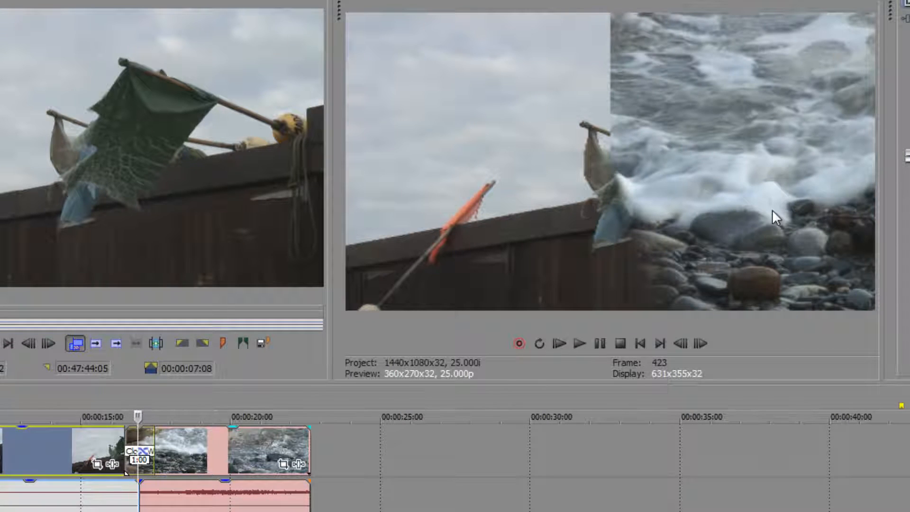
mouse_move(745, 218)
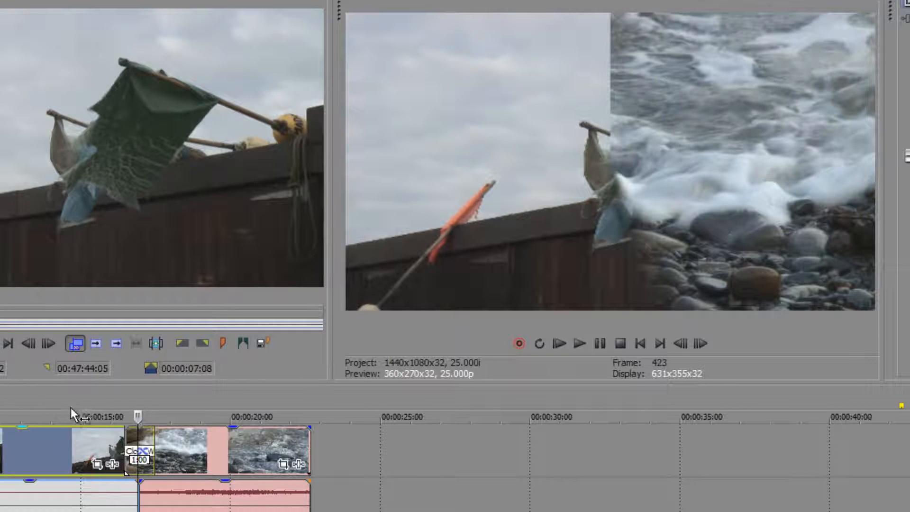
right_click(143, 449)
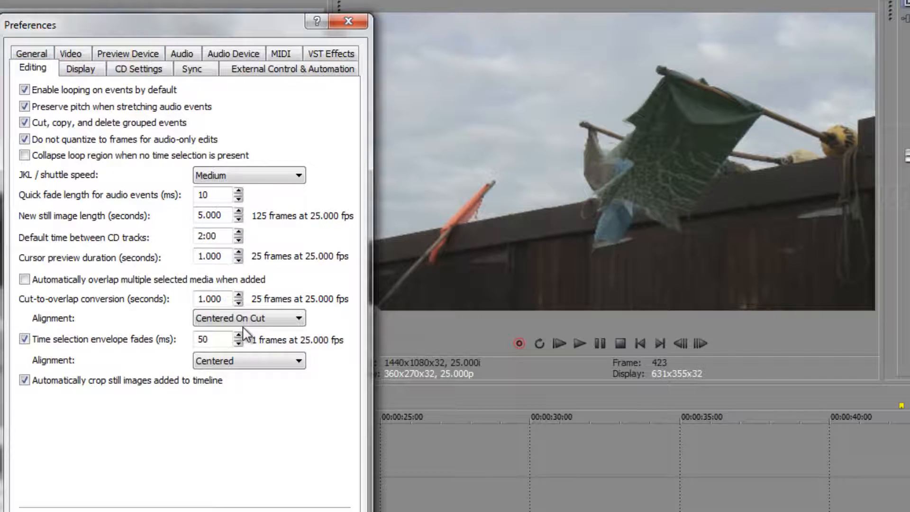
Set the Editing preference Cut-to-overlap Alignment to After Cut and confirm with OK.
left_click(249, 317)
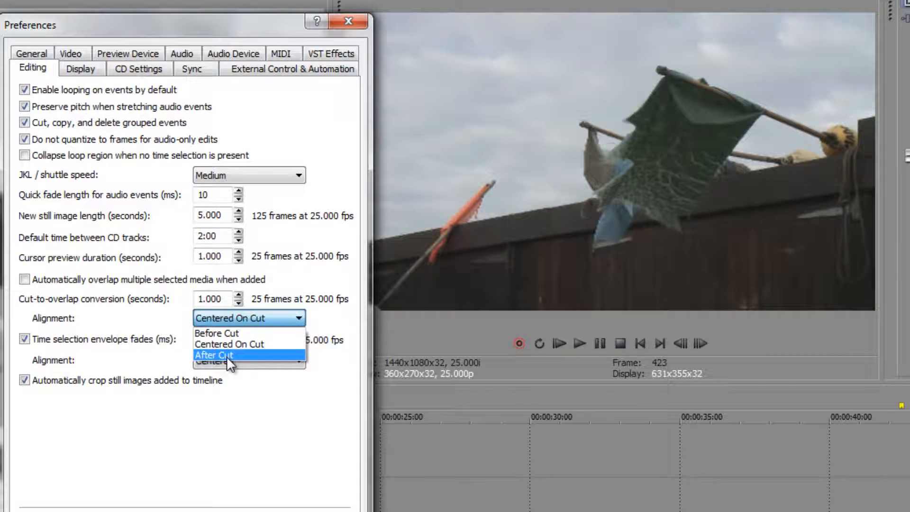
left_click(213, 354)
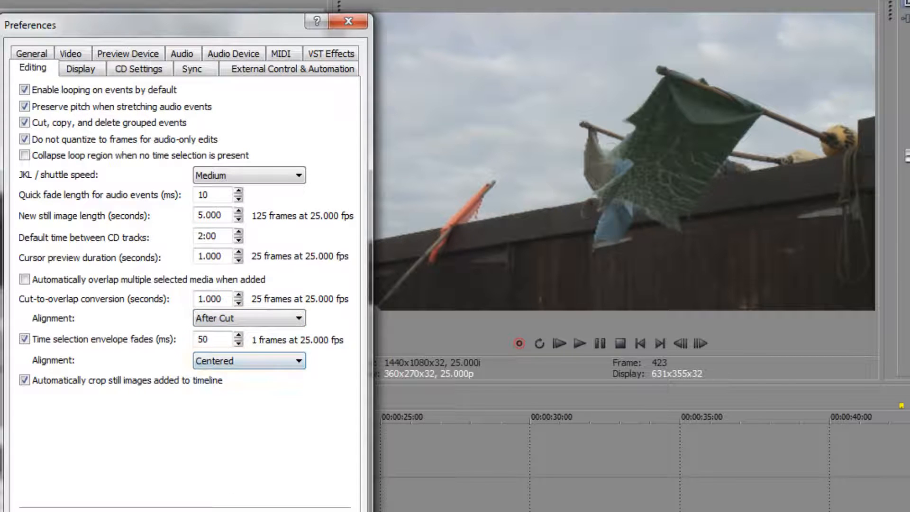
left_click(347, 21)
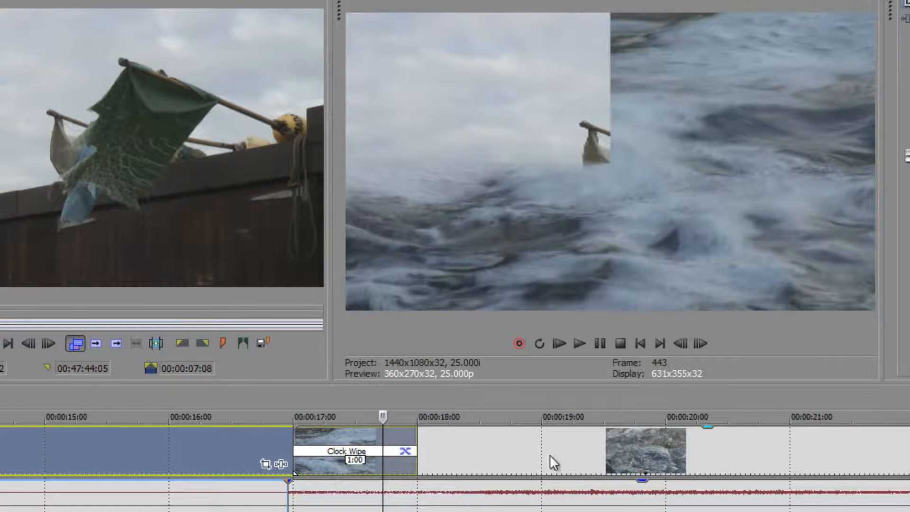
mouse_move(226, 469)
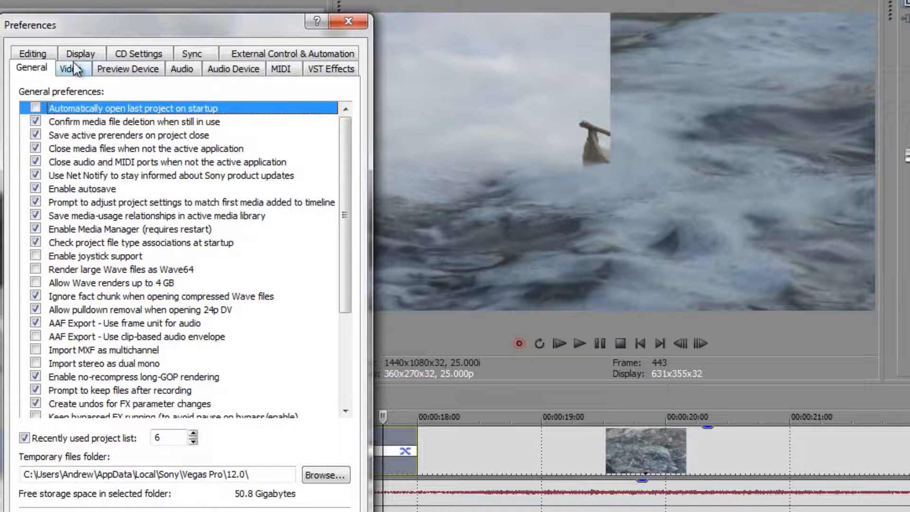
Switch to the Editing preferences to check that alignment is still After Cut.
left_click(33, 67)
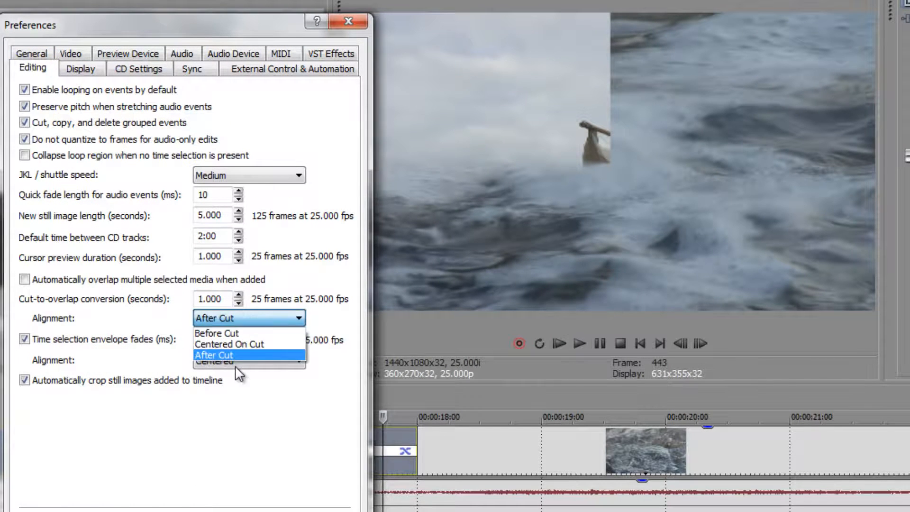
mouse_move(216, 333)
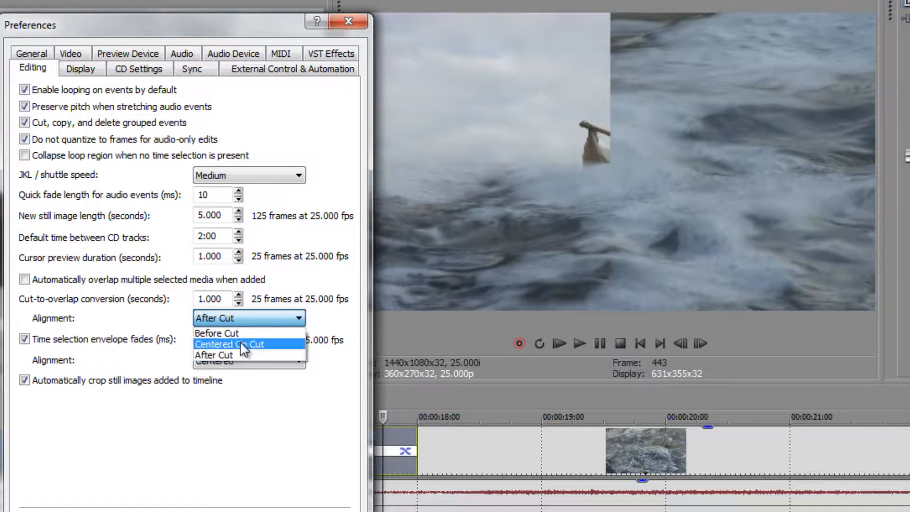
mouse_move(238, 333)
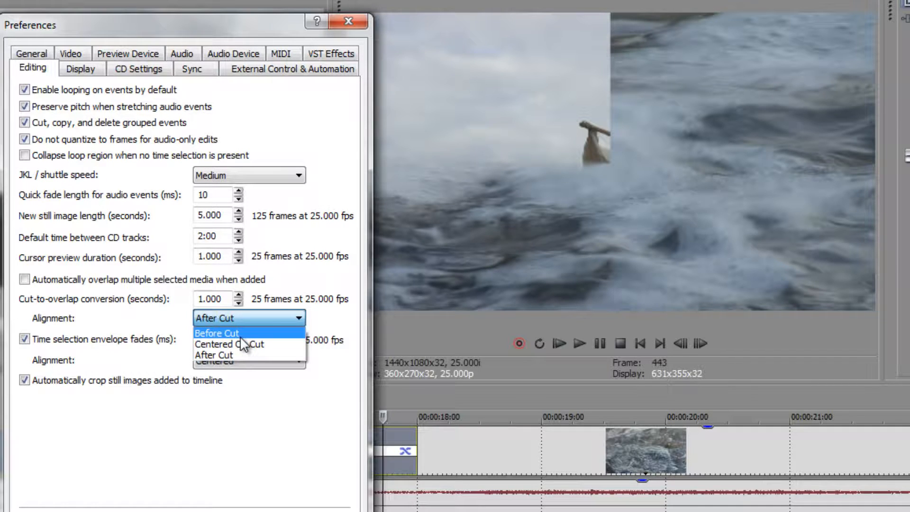
mouse_move(248, 344)
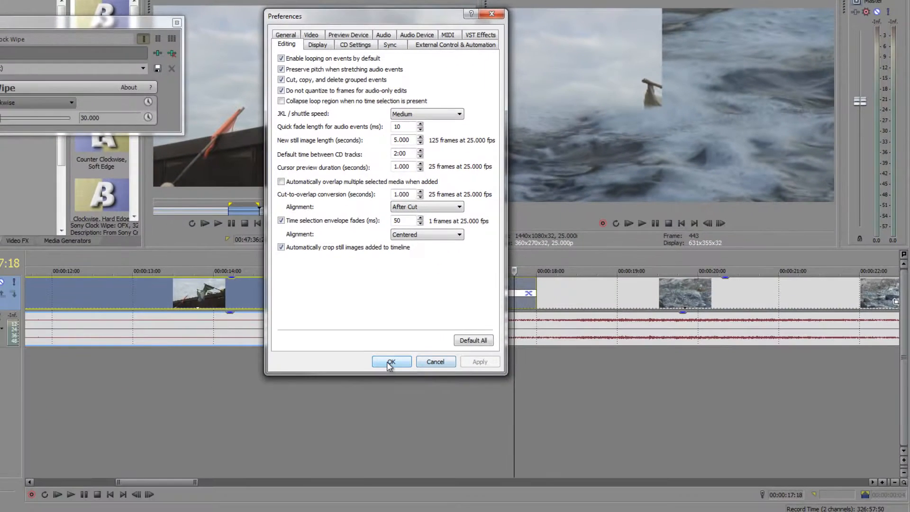
Reopen the Editing preferences and apply Centered On Cut as the cut-to-overlap alignment.
left_click(391, 362)
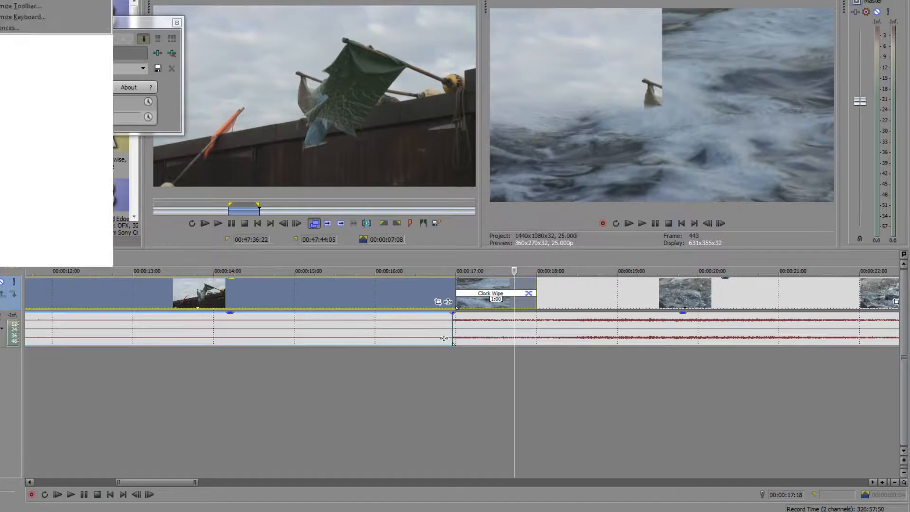
left_click(8, 28)
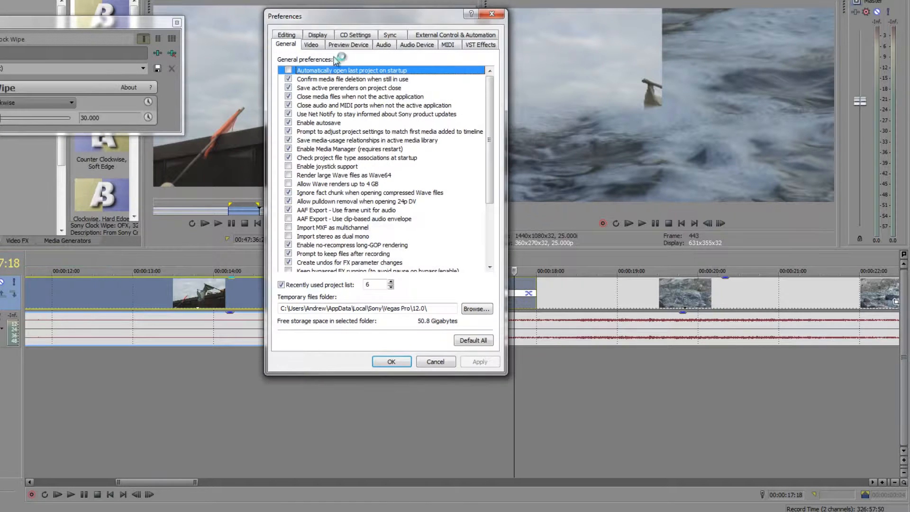
left_click(285, 44)
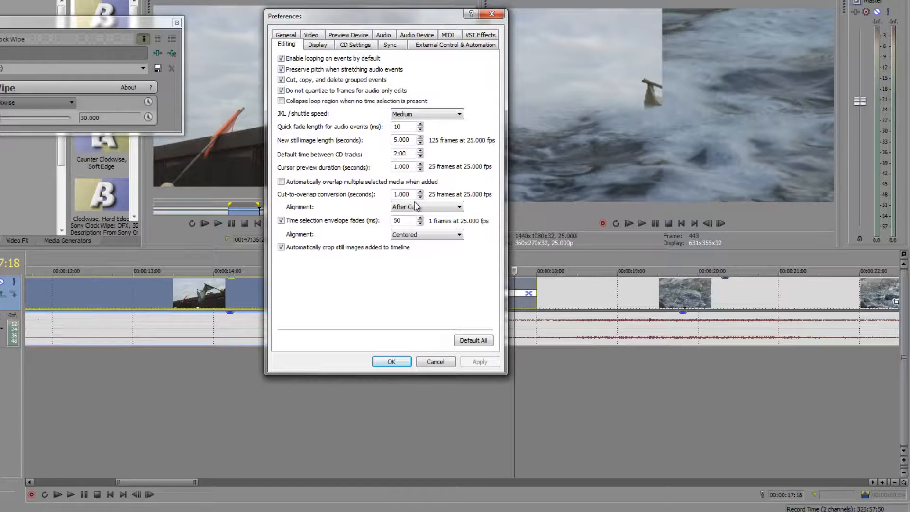
left_click(426, 206)
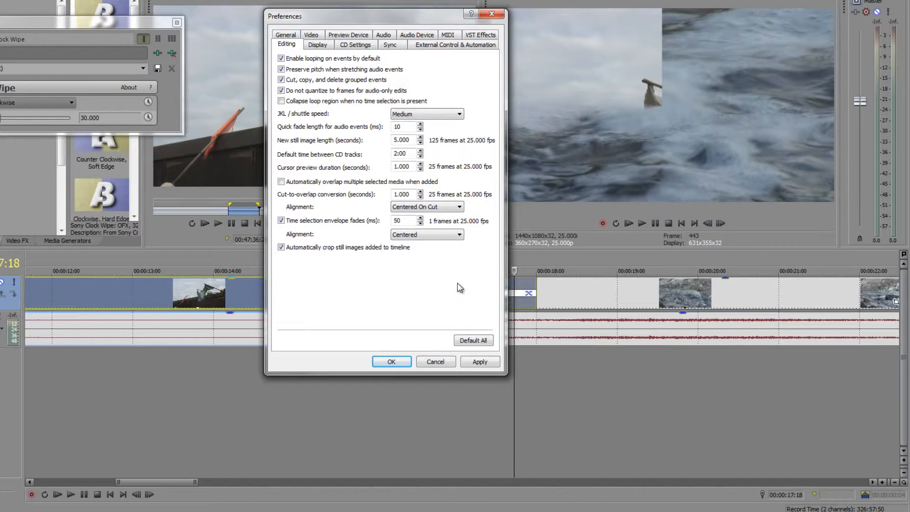
left_click(479, 362)
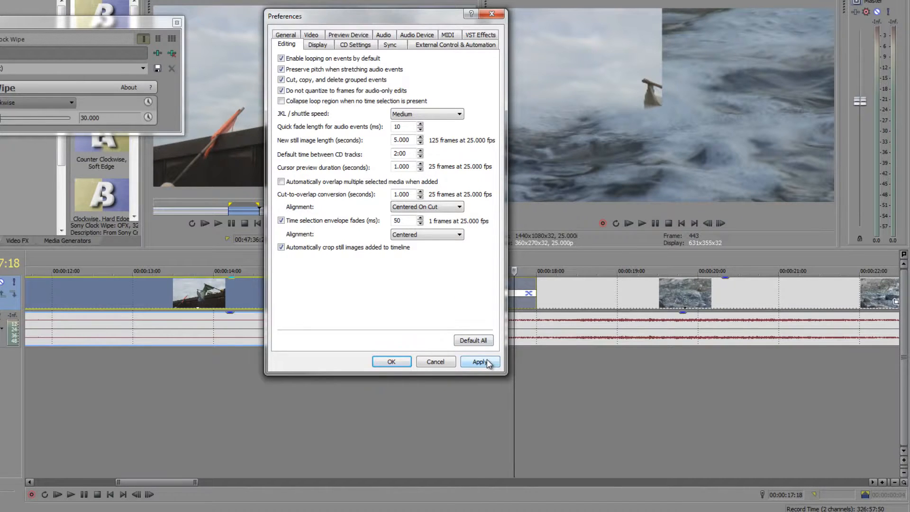